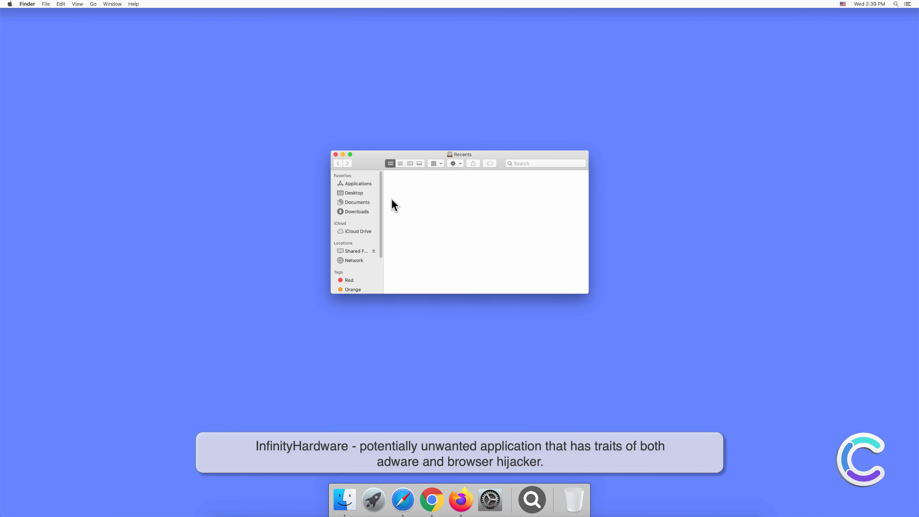
# Check the Applications folder for the InfinityHardware app, then close Finder
pyautogui.click(358, 184)
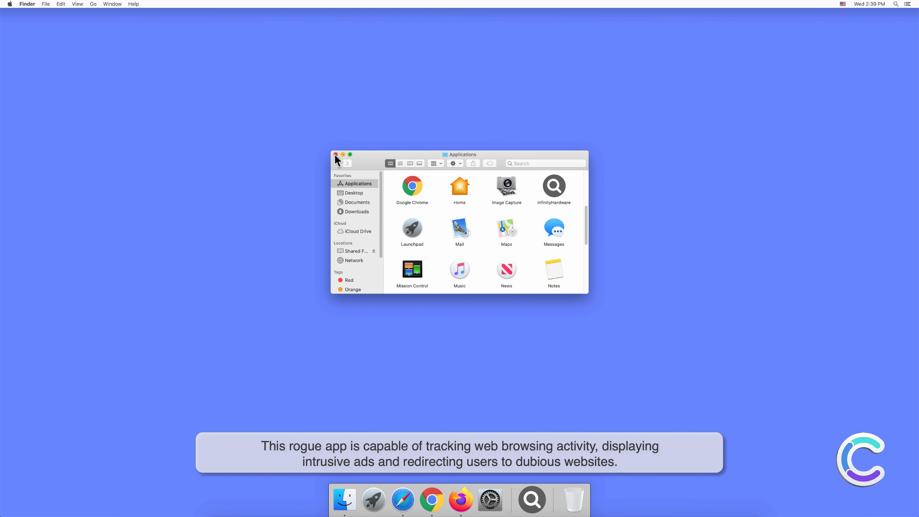
pyautogui.click(335, 154)
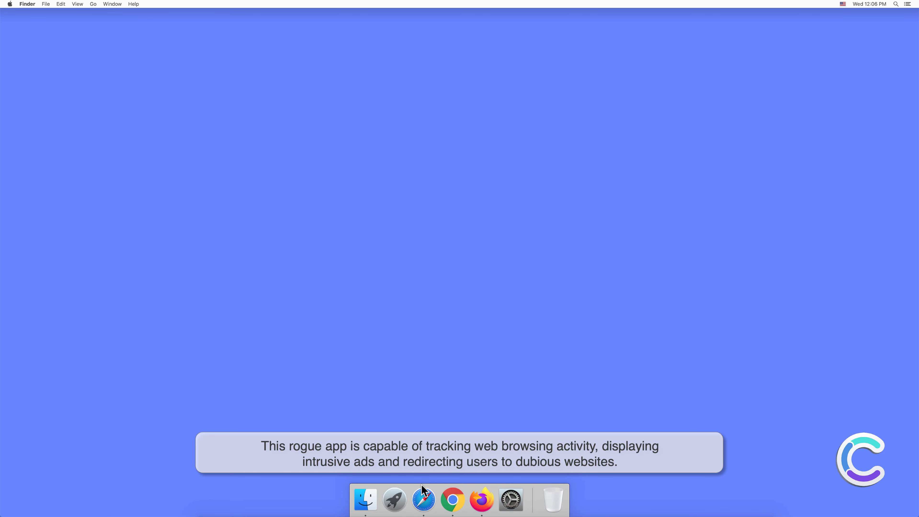
# Launch Safari and inspect the InfinityHardware extension in Preferences > Extensions
pyautogui.click(423, 499)
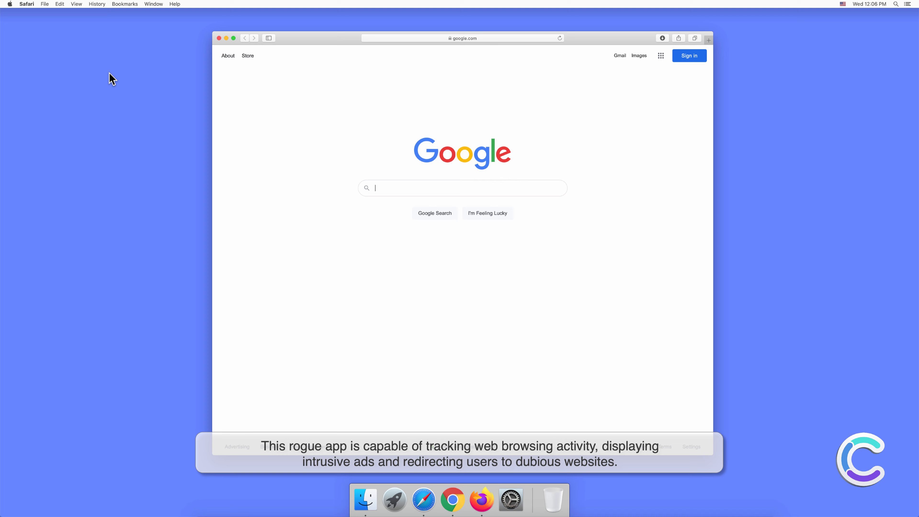
pyautogui.click(26, 5)
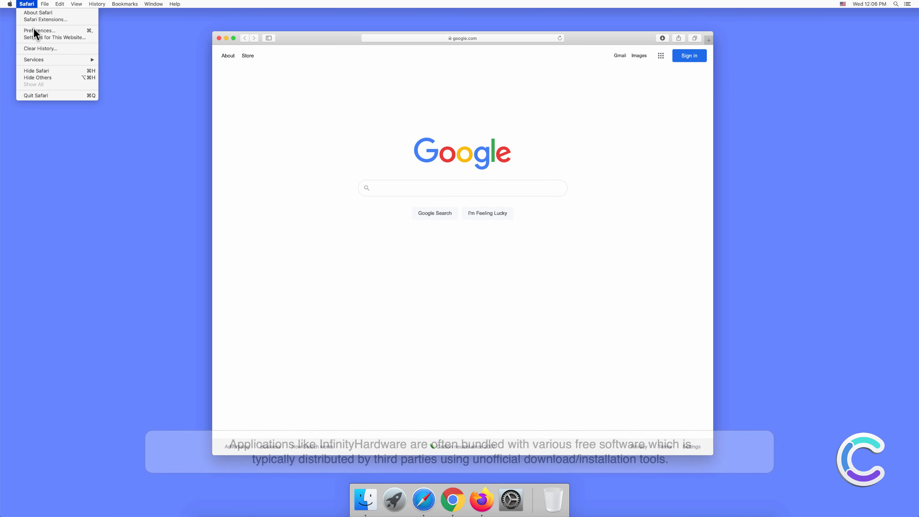
pyautogui.click(39, 31)
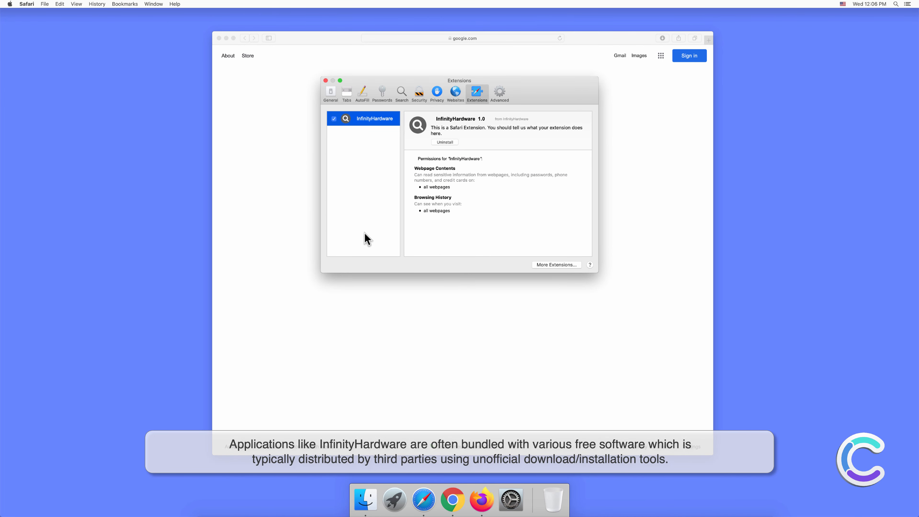
pyautogui.moveTo(364, 240)
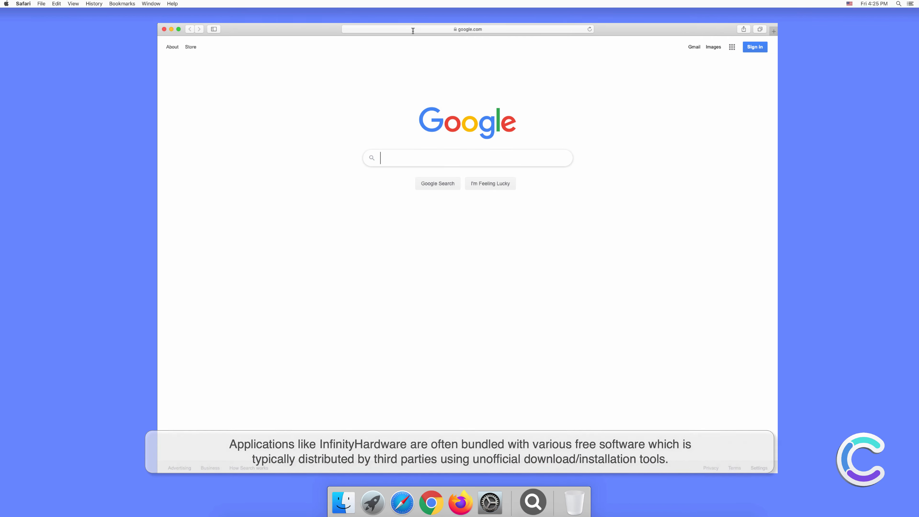
# Search Google for 'search engine test' and 'testing search engine' in two tabs, then close Safari
pyautogui.write('search engine test')
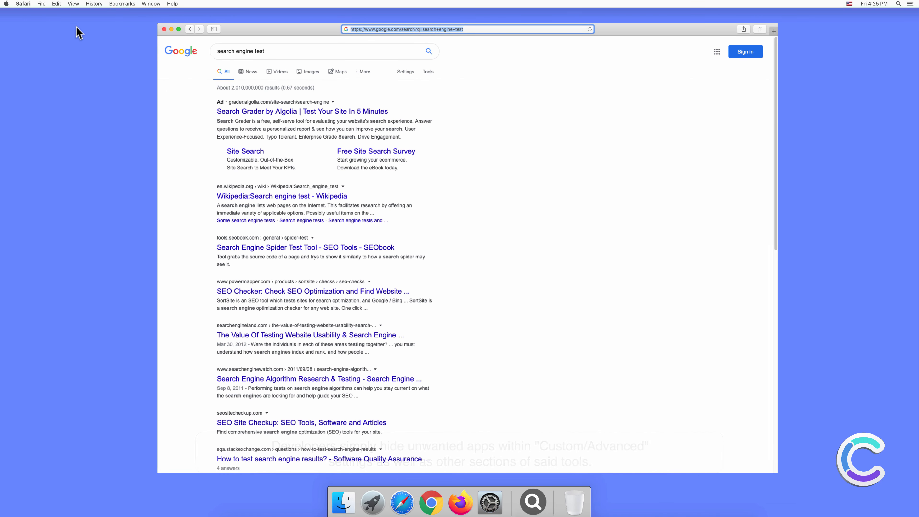
pyautogui.click(23, 3)
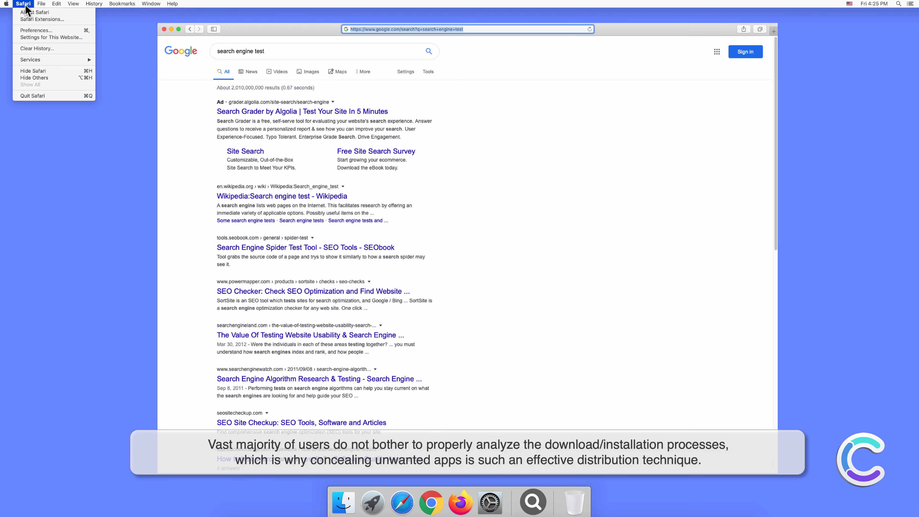
pyautogui.moveTo(36, 34)
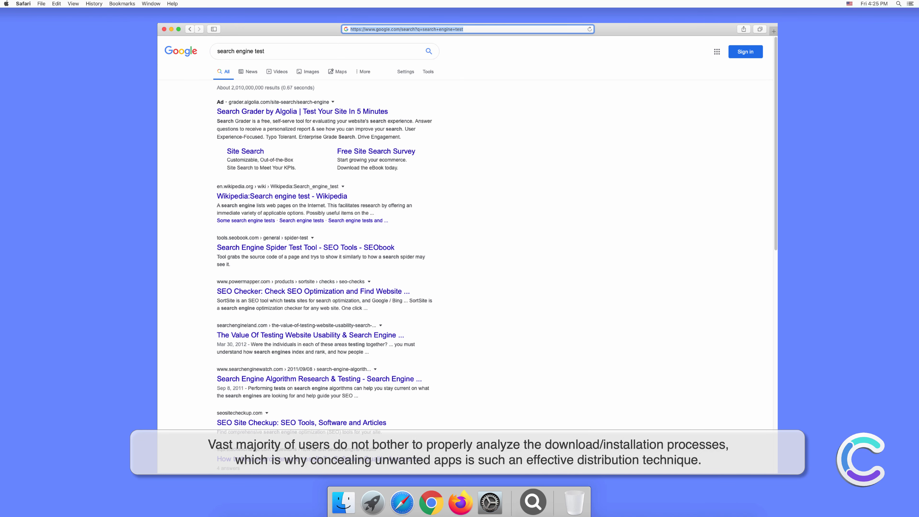
pyautogui.click(561, 185)
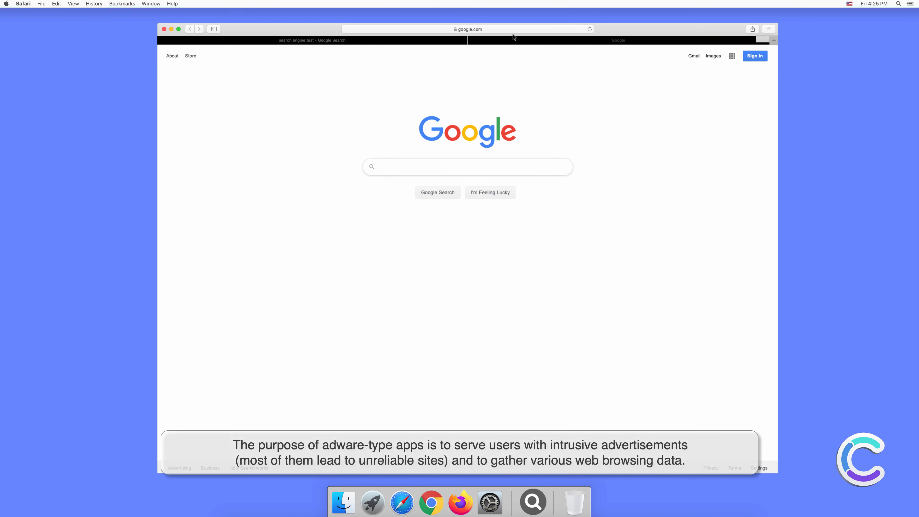
pyautogui.click(466, 29)
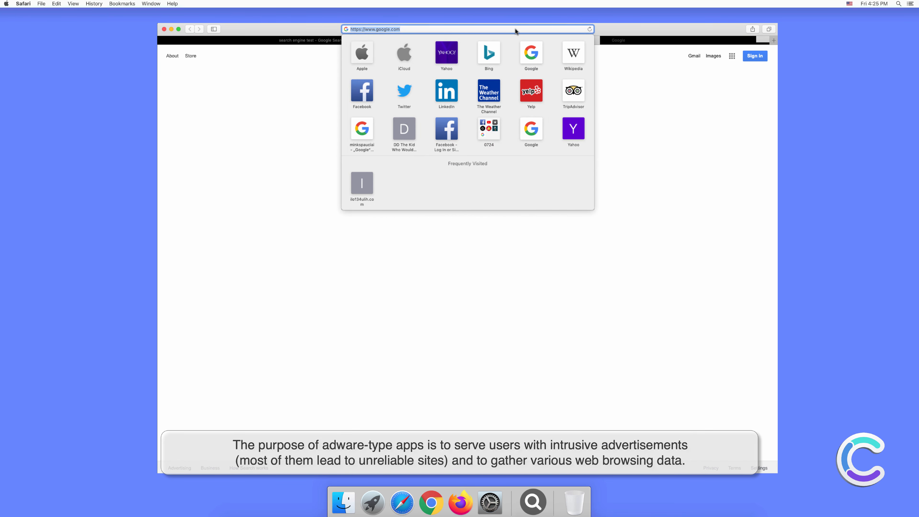
pyautogui.write('testing search engine')
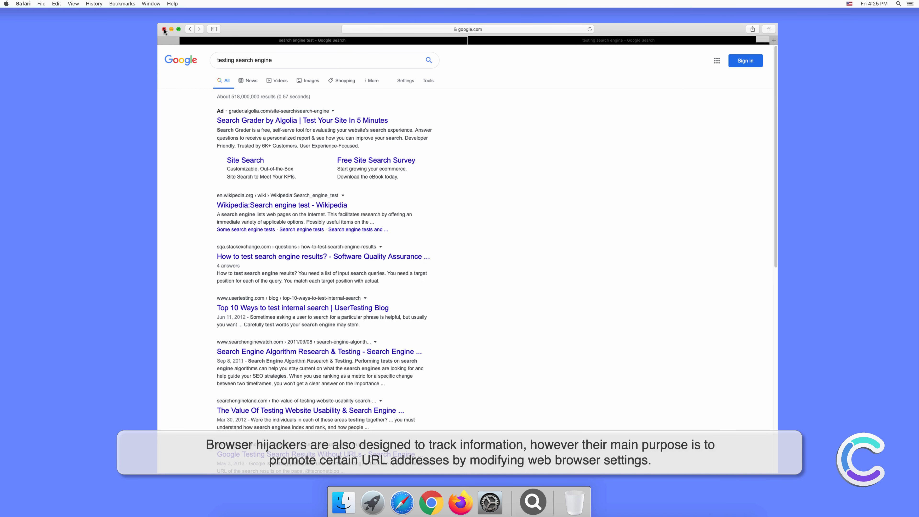
pyautogui.click(164, 30)
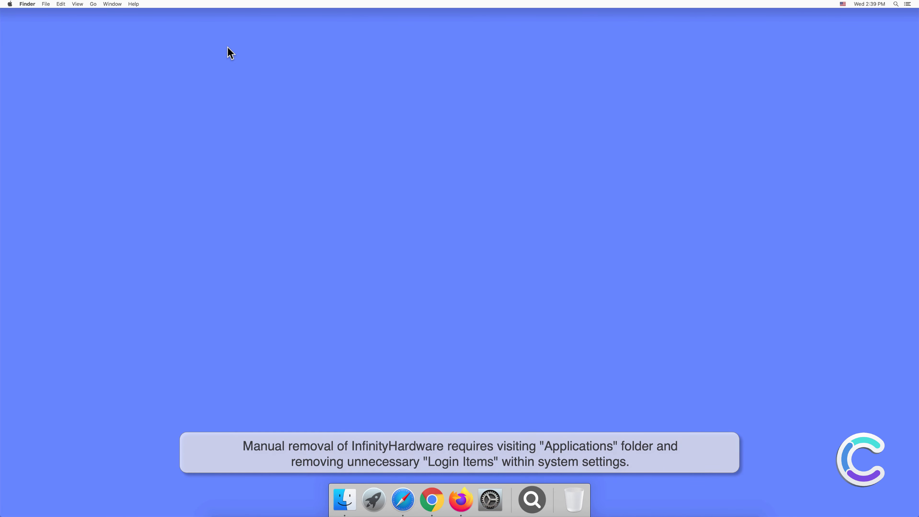
# Move InfinityHardware from Applications to the Trash and close Finder
pyautogui.click(345, 499)
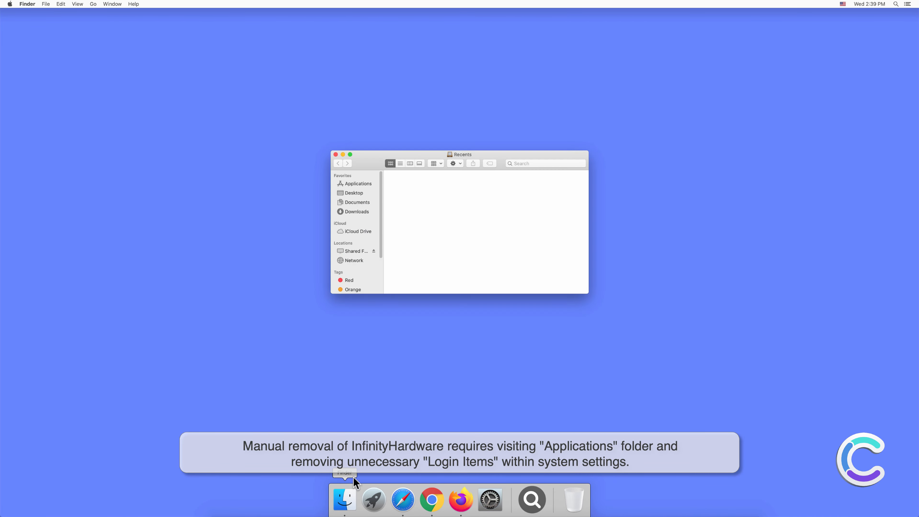
pyautogui.click(358, 184)
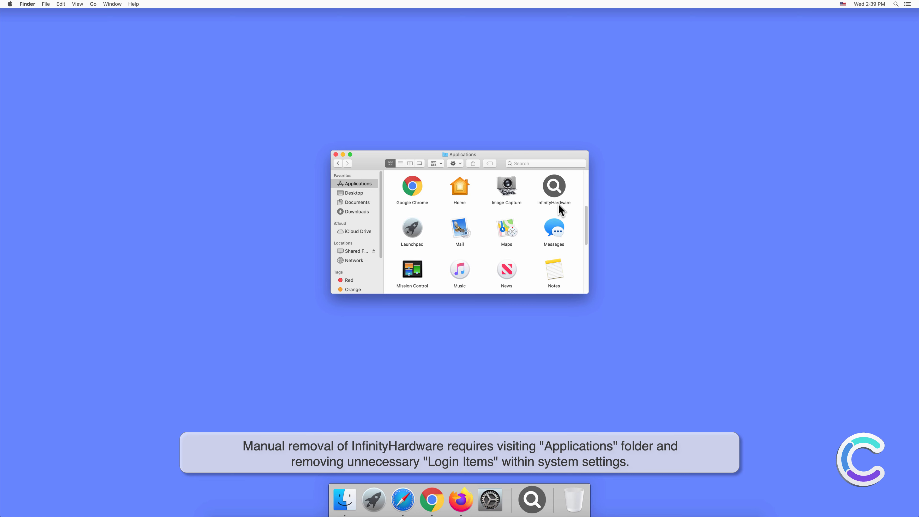
pyautogui.rightClick(553, 185)
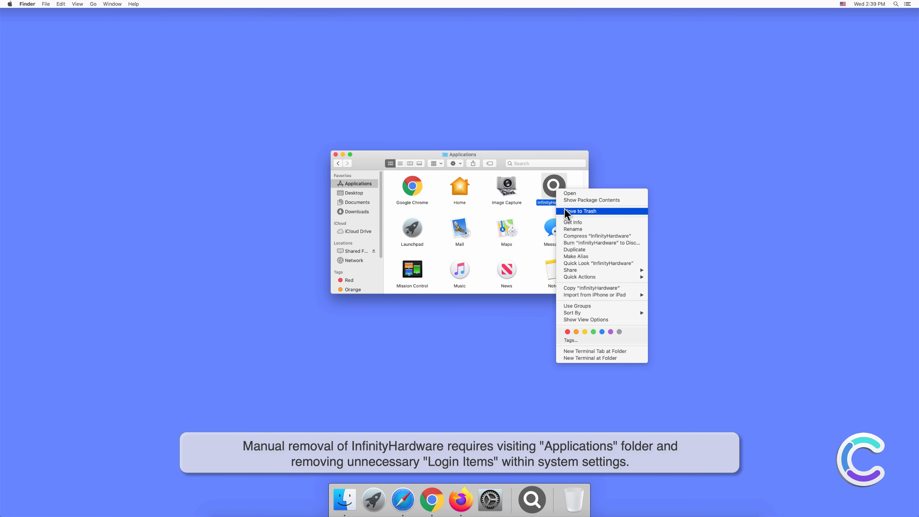
pyautogui.click(580, 211)
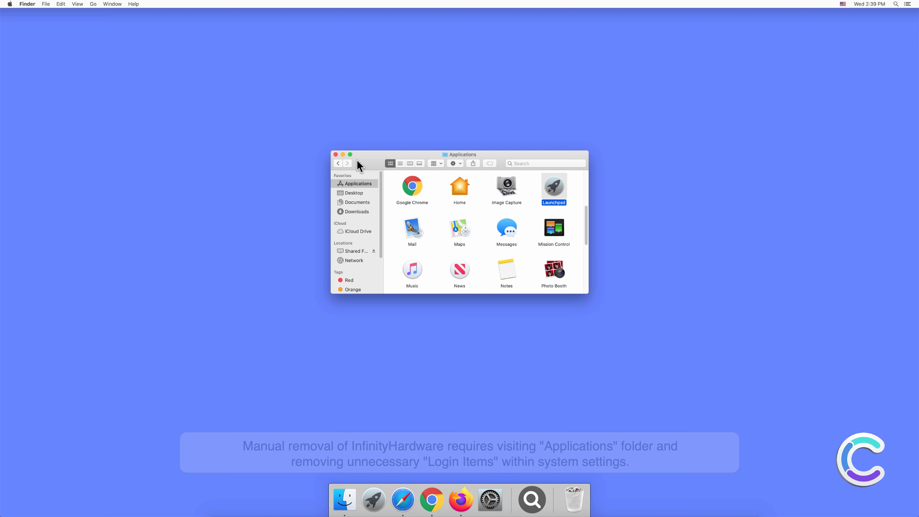
pyautogui.click(335, 155)
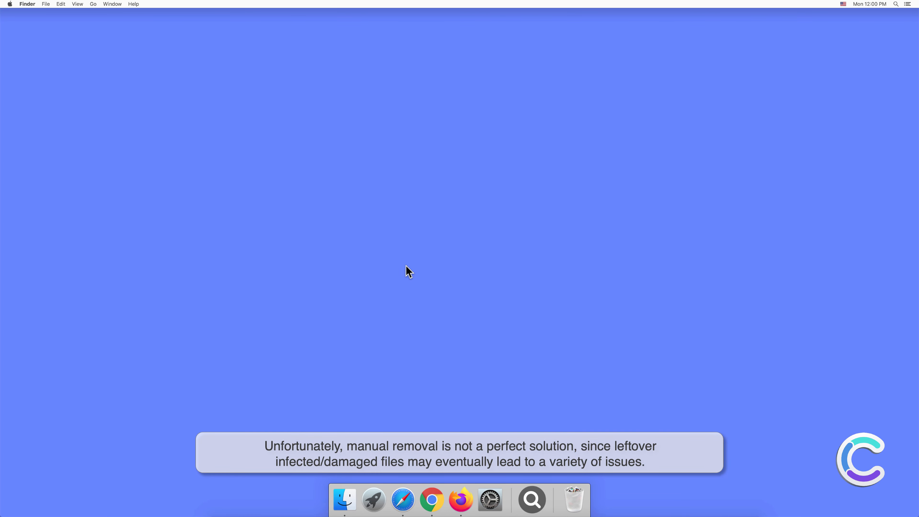
# Confirm the Users & Groups Login Items list is empty, then close System Preferences
pyautogui.click(490, 498)
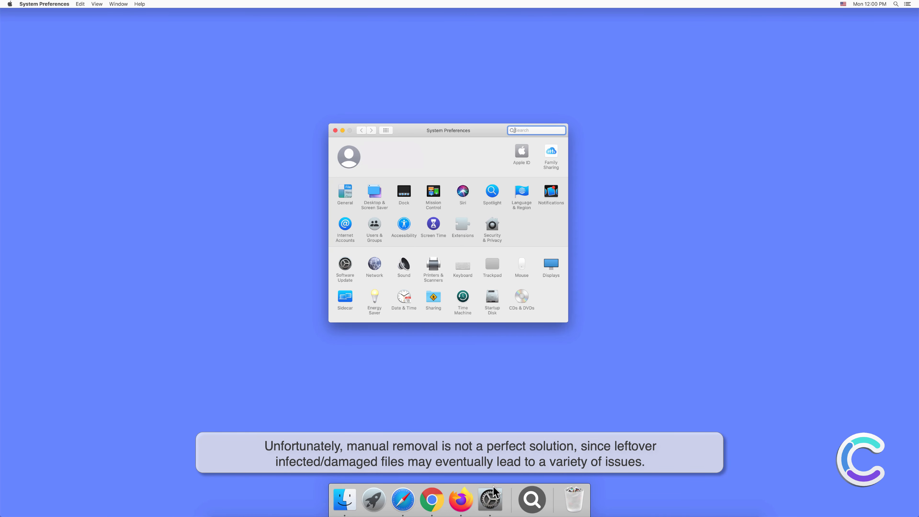
pyautogui.moveTo(374, 229)
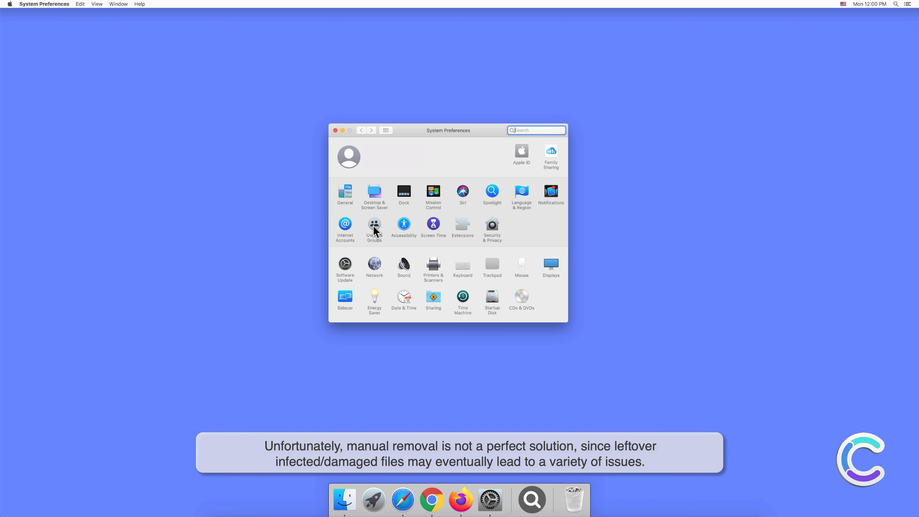
pyautogui.click(374, 227)
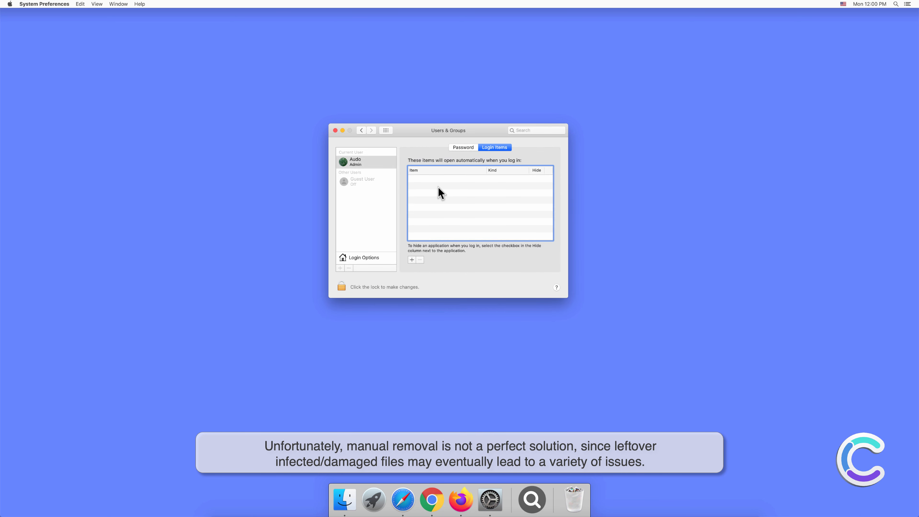
pyautogui.click(336, 131)
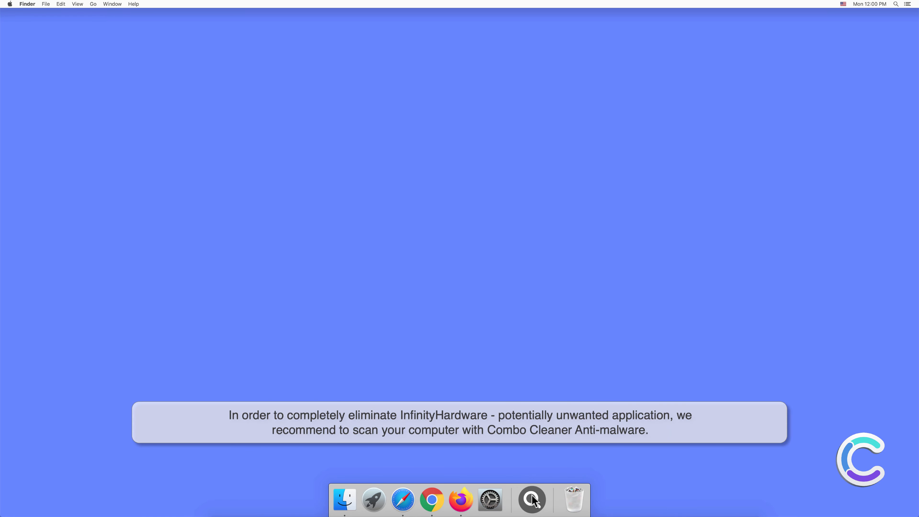
pyautogui.rightClick(531, 499)
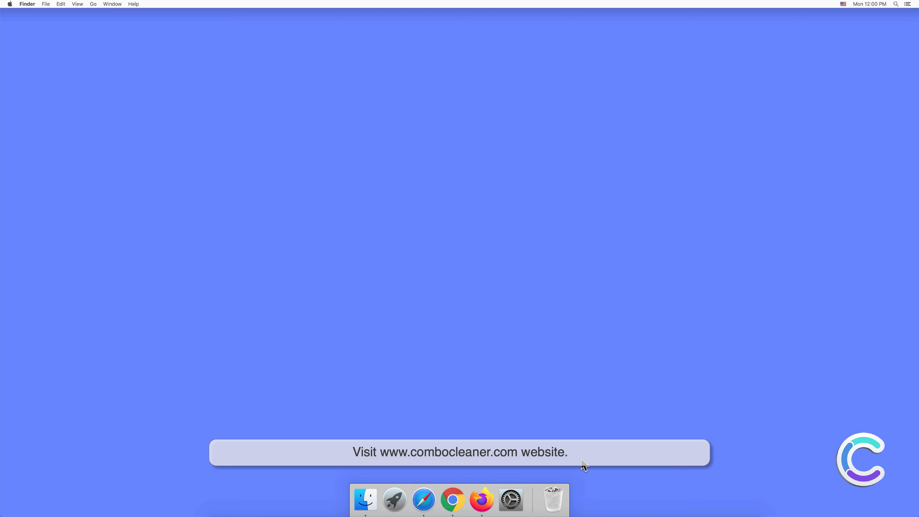
pyautogui.click(423, 504)
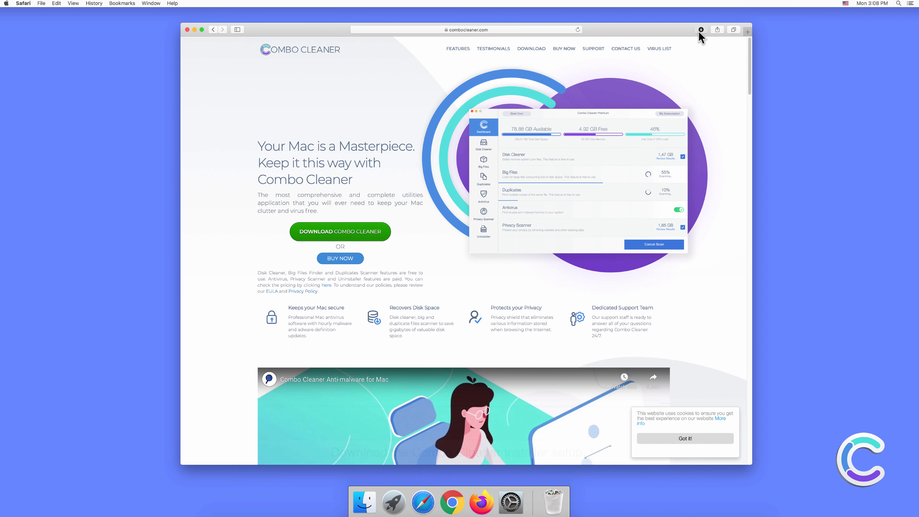
# Mount the downloaded combocleaner.dmg, then close the installer and Safari windows
pyautogui.click(700, 30)
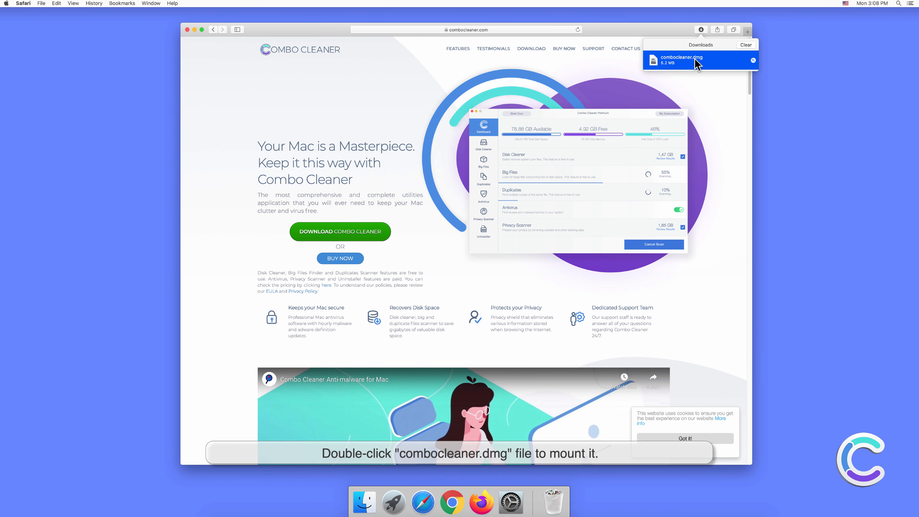
pyautogui.doubleClick(679, 60)
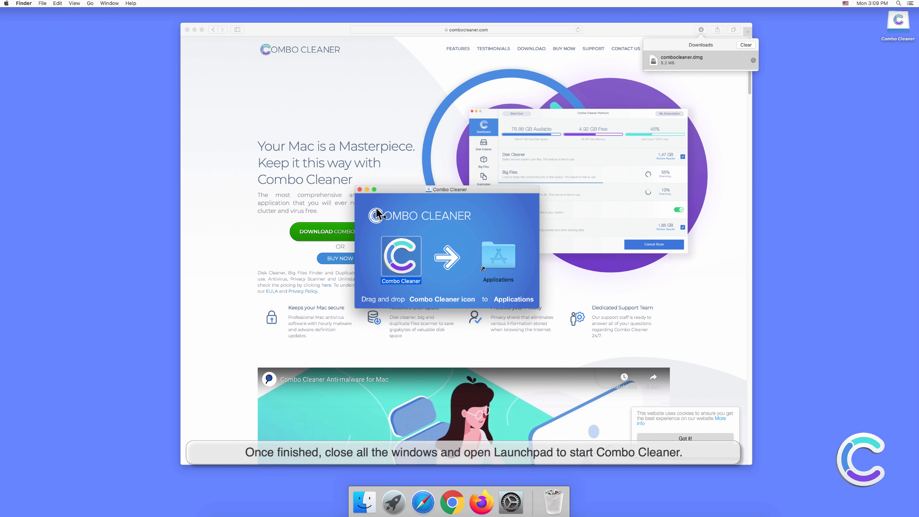
pyautogui.click(359, 190)
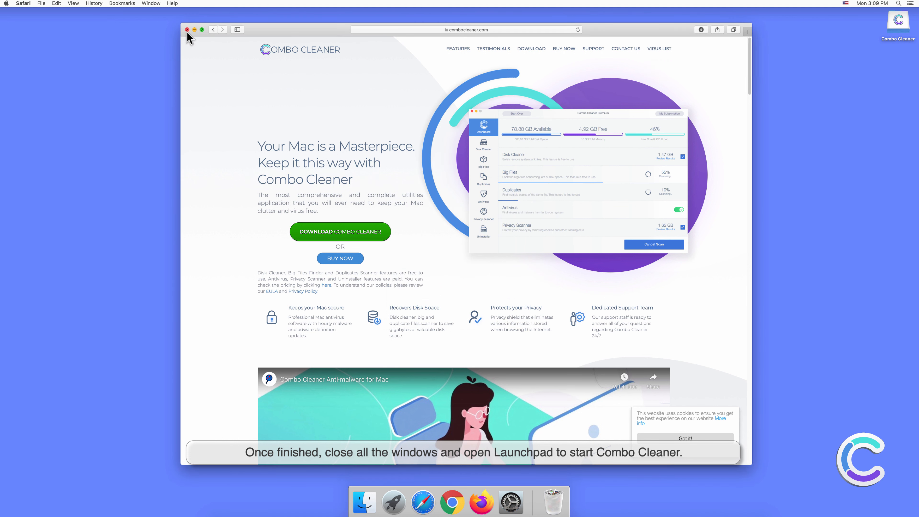
pyautogui.click(186, 29)
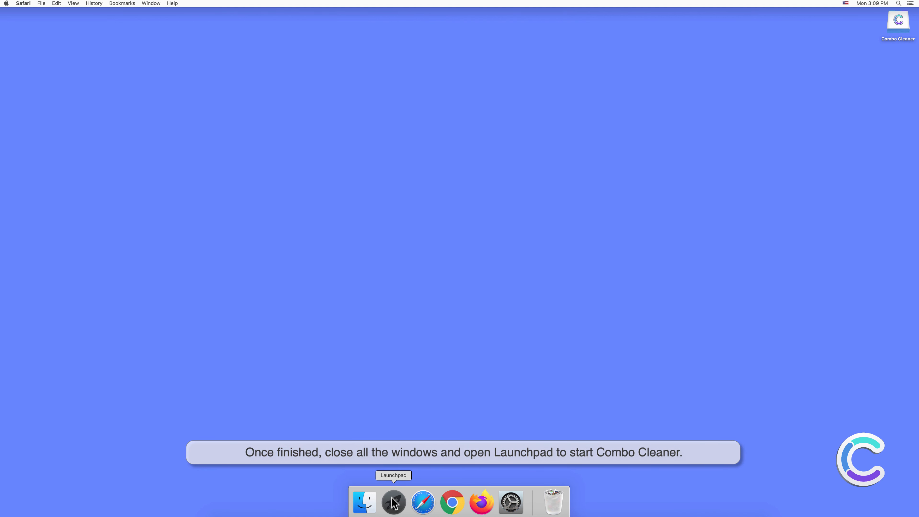
# Launch Combo Cleaner from Launchpad and approve opening the downloaded app
pyautogui.click(392, 502)
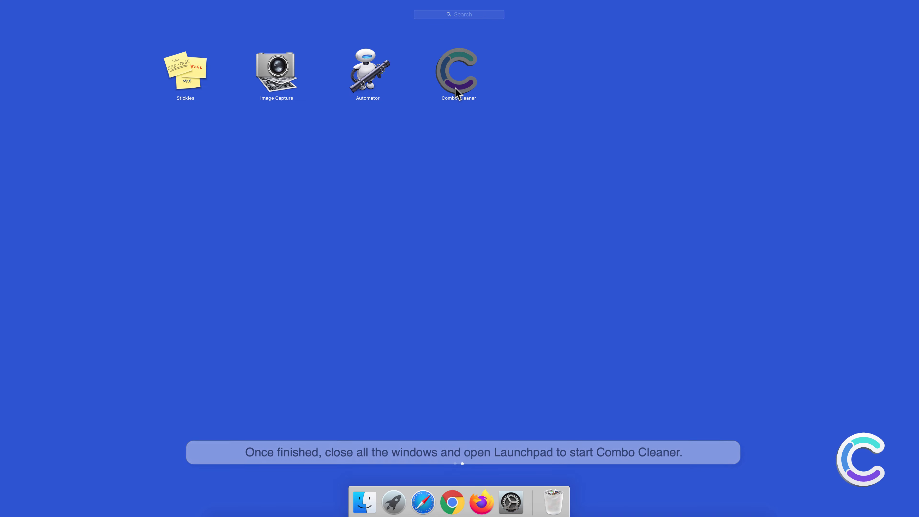
pyautogui.doubleClick(458, 70)
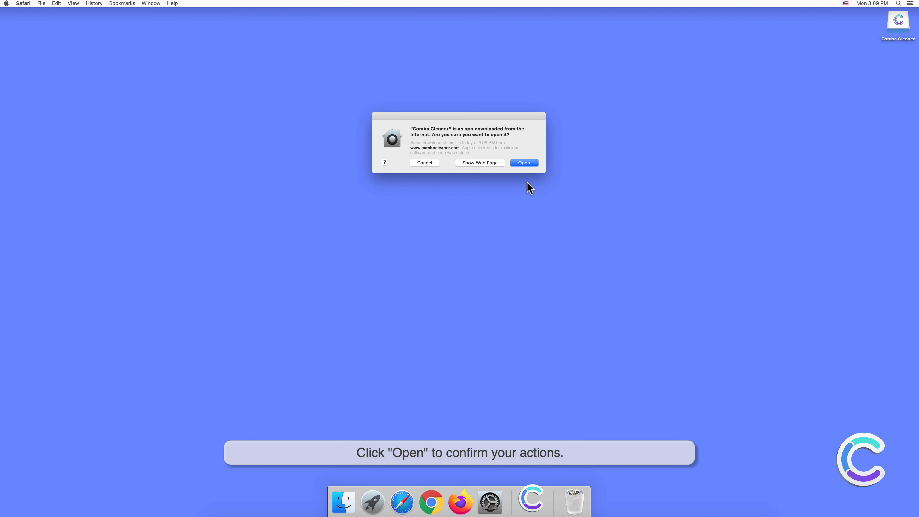
pyautogui.click(523, 162)
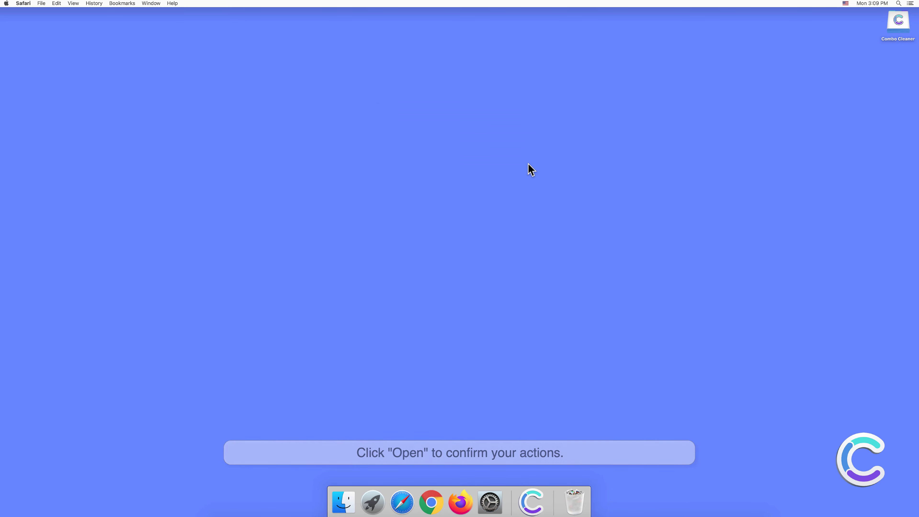
pyautogui.click(459, 452)
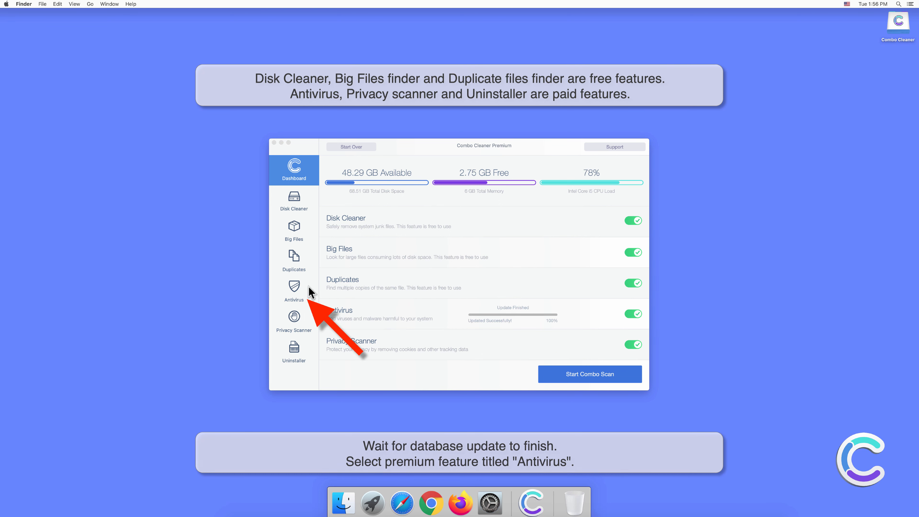
# Run a Full Scan in the Antivirus feature to list the detected adware threats
pyautogui.click(293, 292)
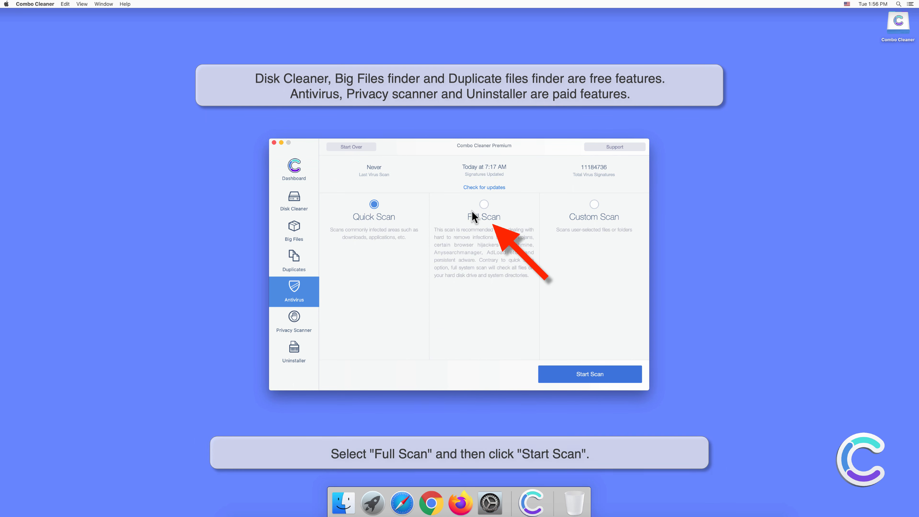
pyautogui.click(483, 204)
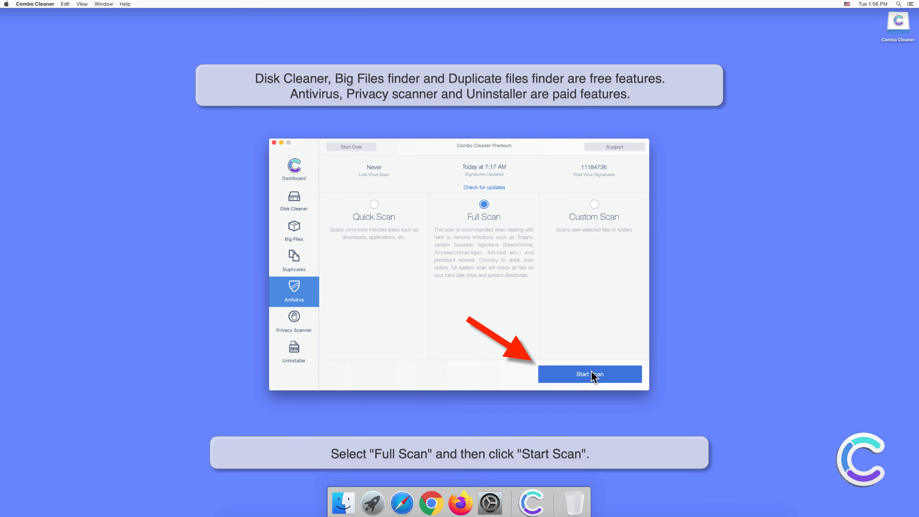
pyautogui.click(589, 374)
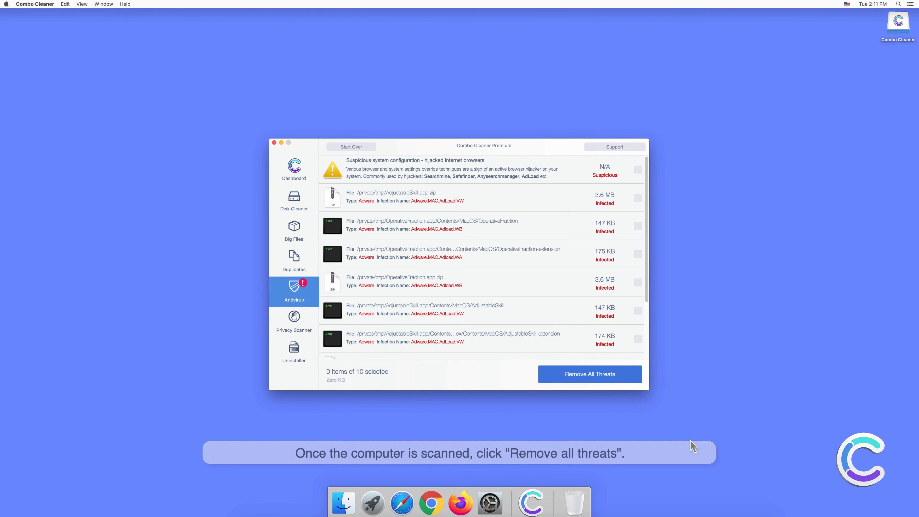
# Remove all detected threats with the admin password and agree to restart the Mac
pyautogui.click(588, 373)
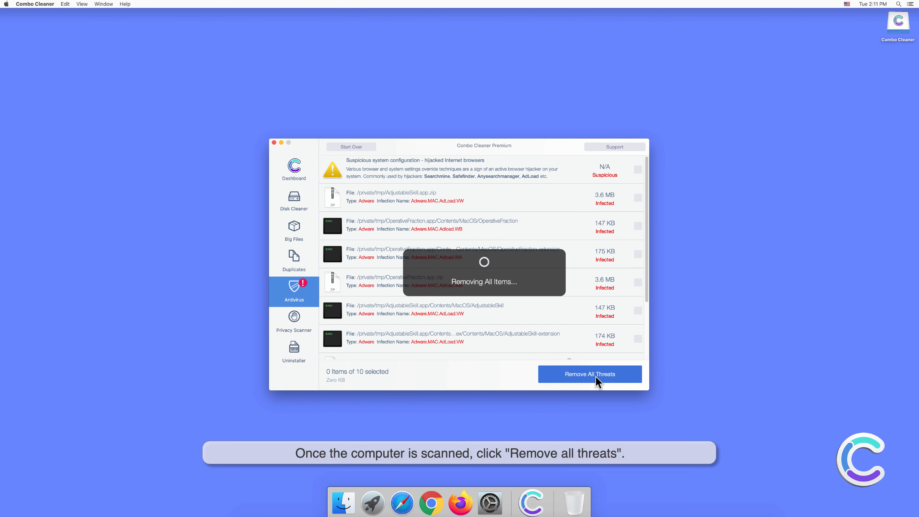
pyautogui.click(589, 374)
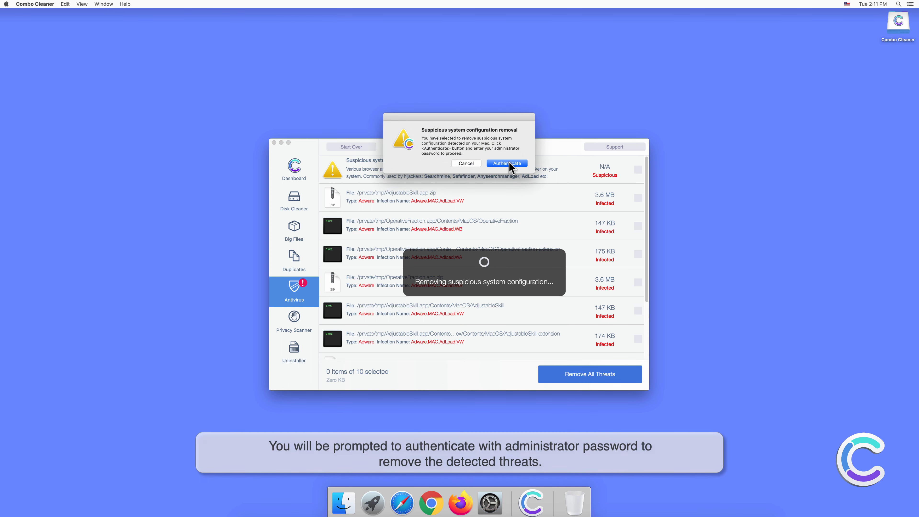
pyautogui.click(506, 163)
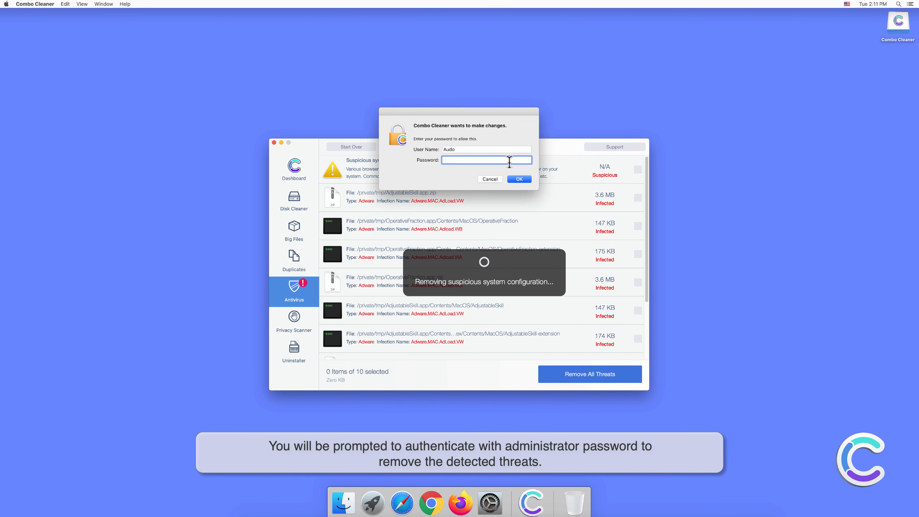
pyautogui.write('••••')
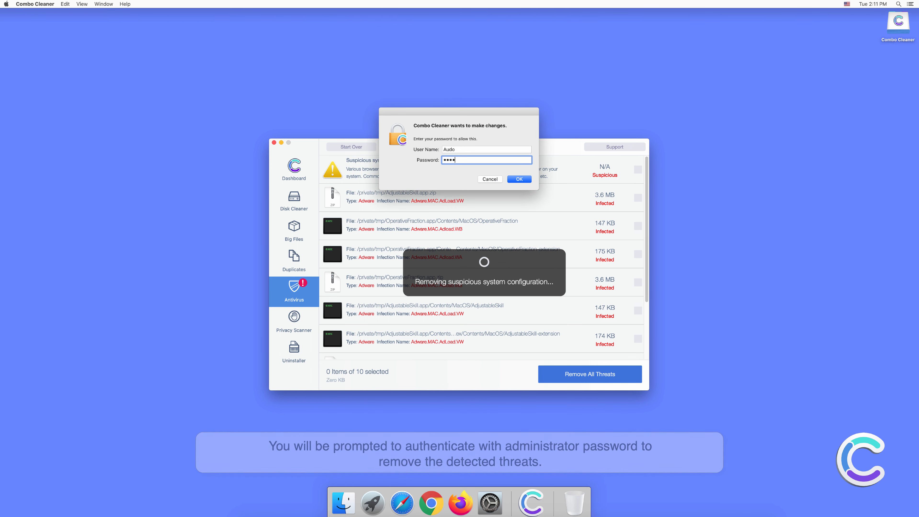
pyautogui.click(518, 179)
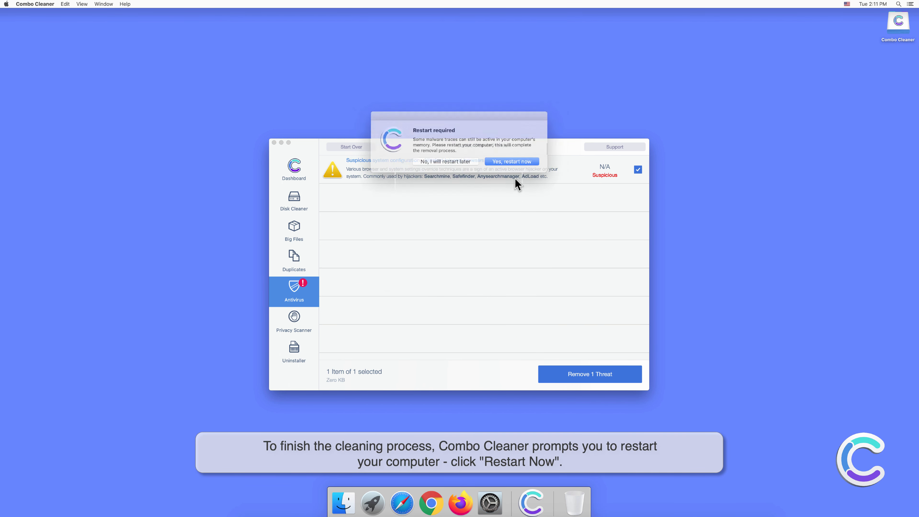
pyautogui.click(511, 161)
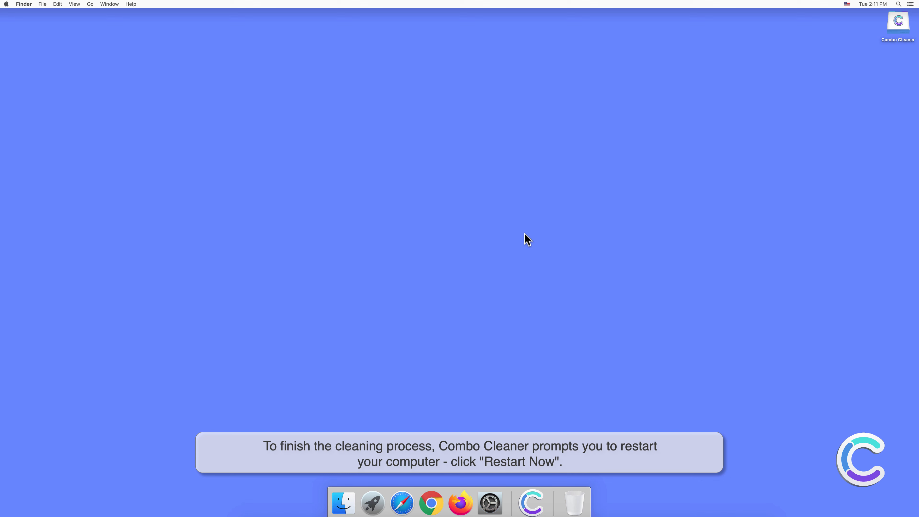